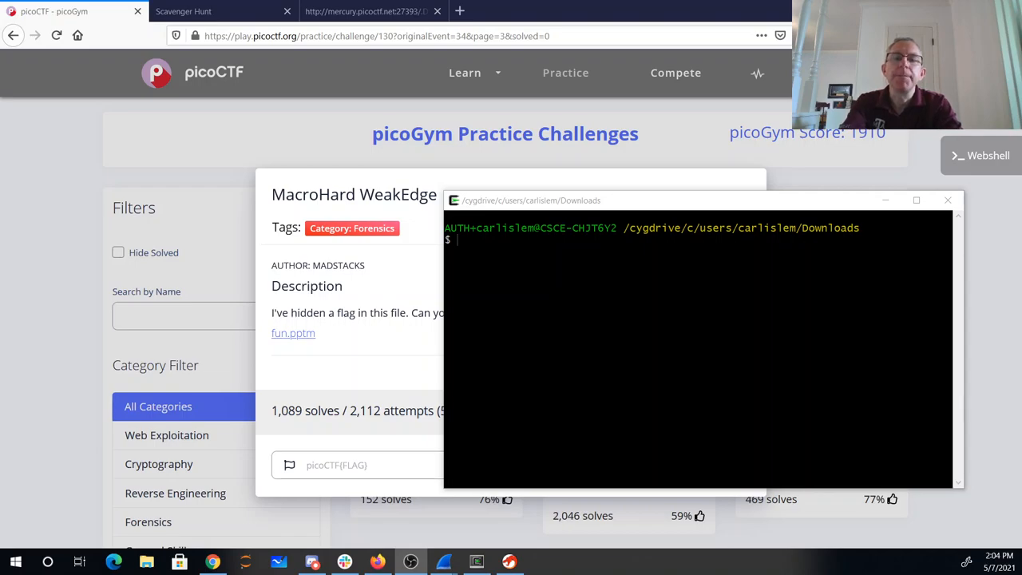
Rename 'Forensics is fun.pptm' to 'Forensics is fun.zip' with mv and unzip it
type("mv Forensics\\ is\\ fun.pptm")
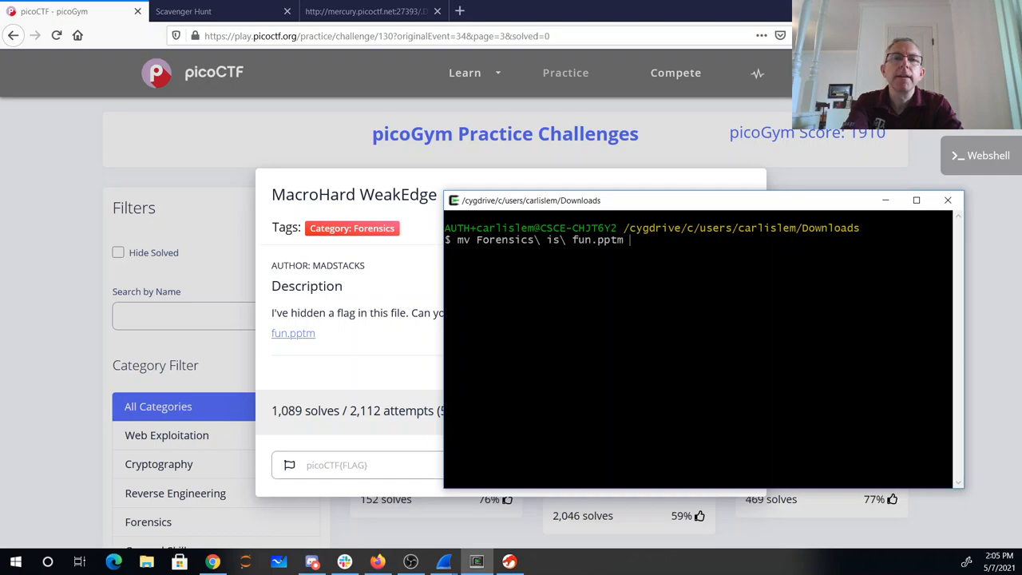
type("Forensics\\ is\\ fun.zip")
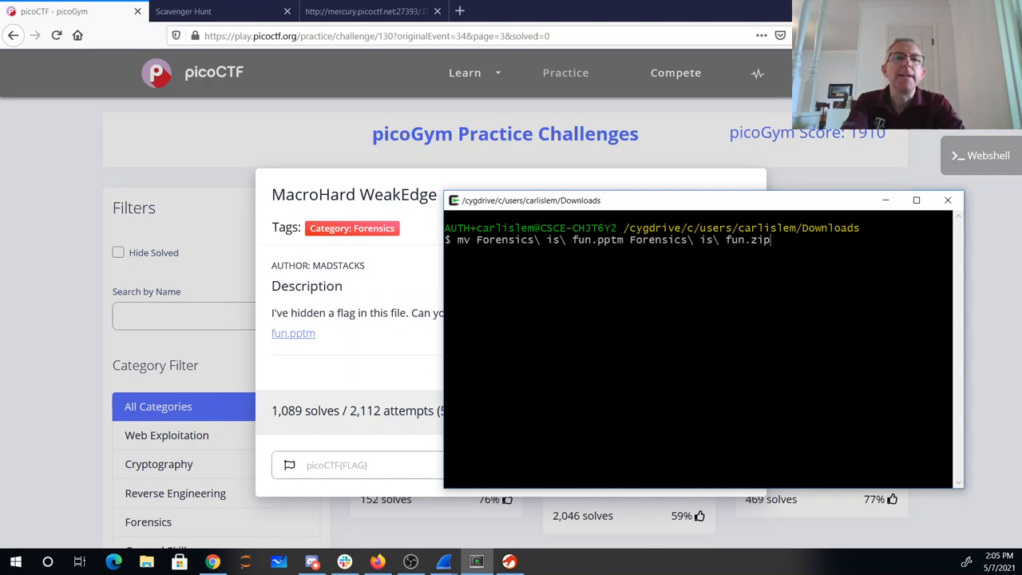
type("unzip For")
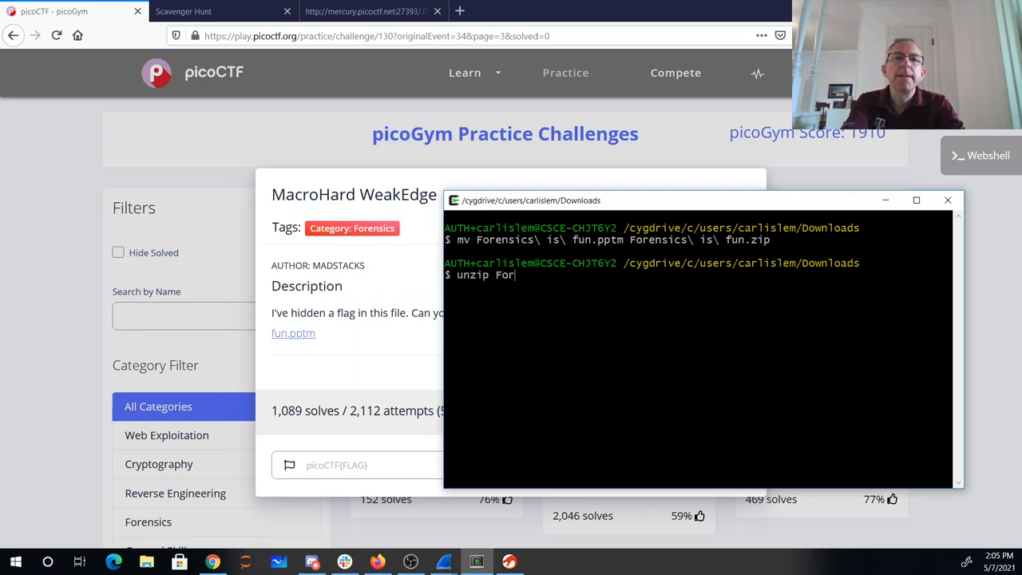
type("ensics\\ is\\ fun.zip")
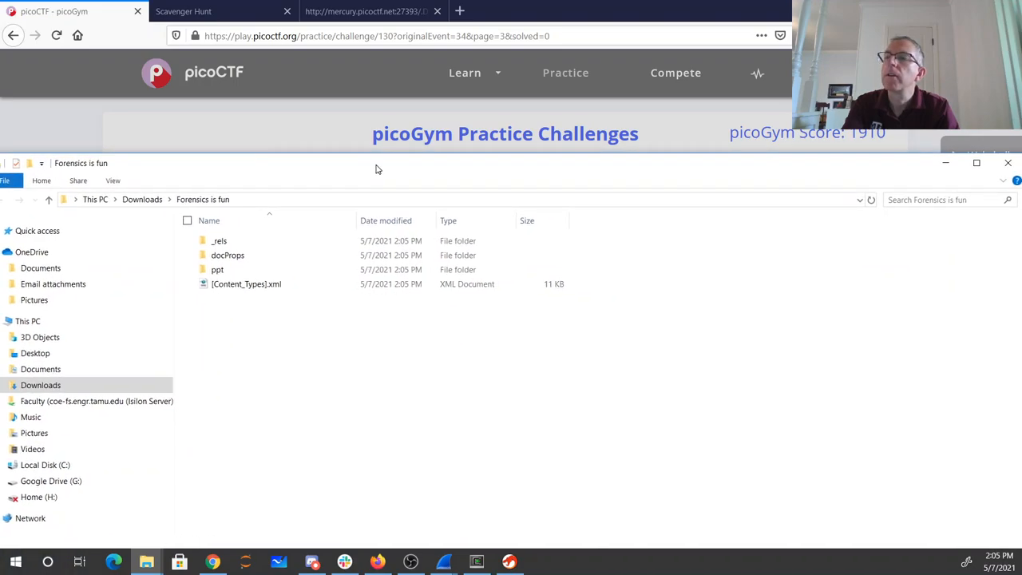
Browse the _rels folder, return, and inspect thumbnail.jpeg's options in docProps
double_click(220, 240)
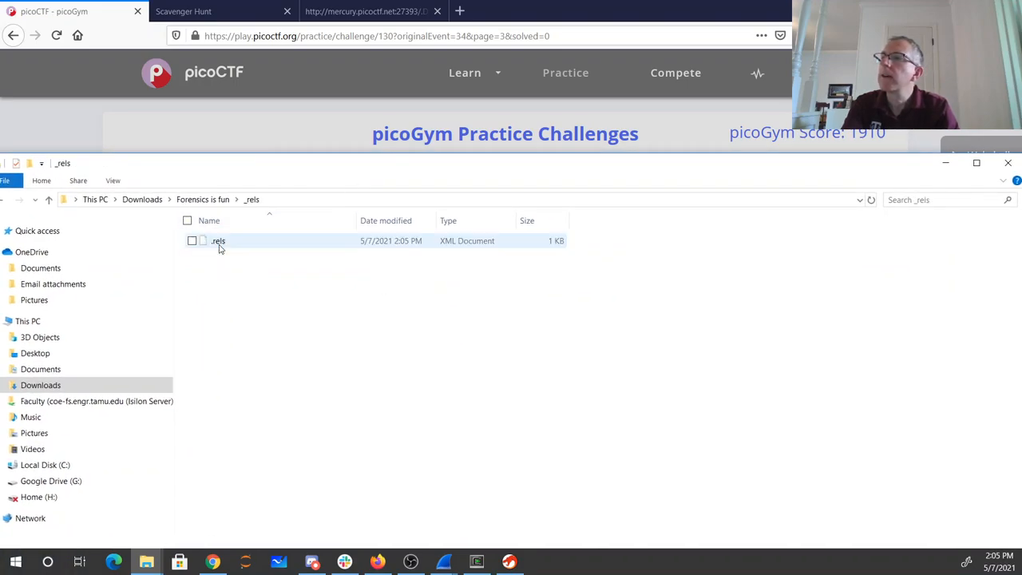
left_click(203, 198)
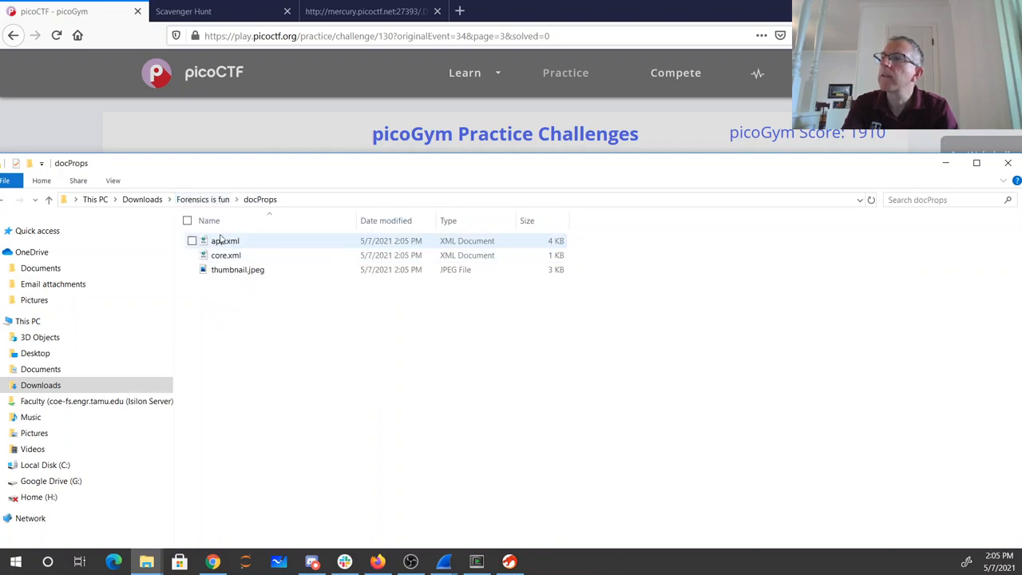
right_click(237, 269)
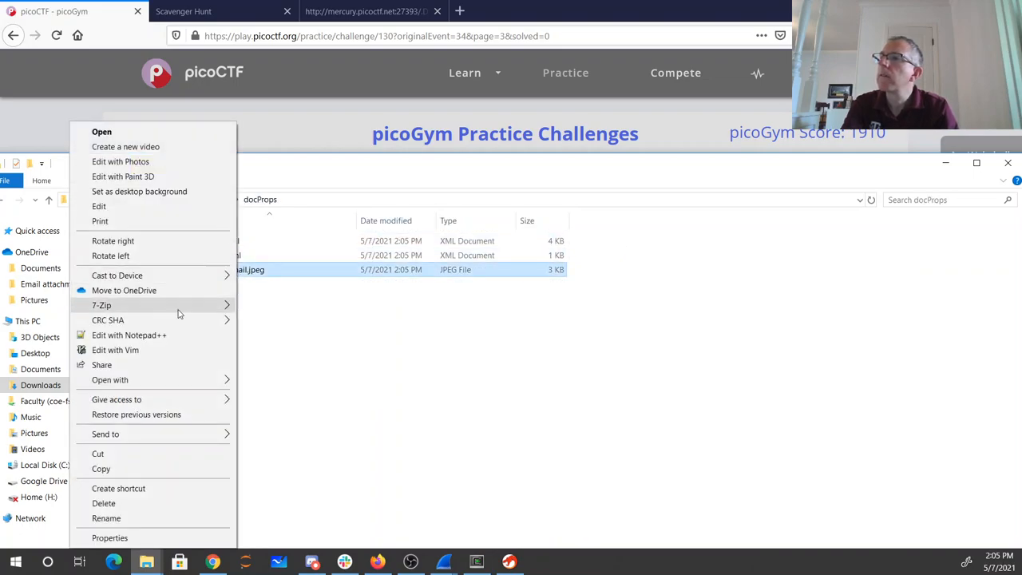
mouse_move(160, 163)
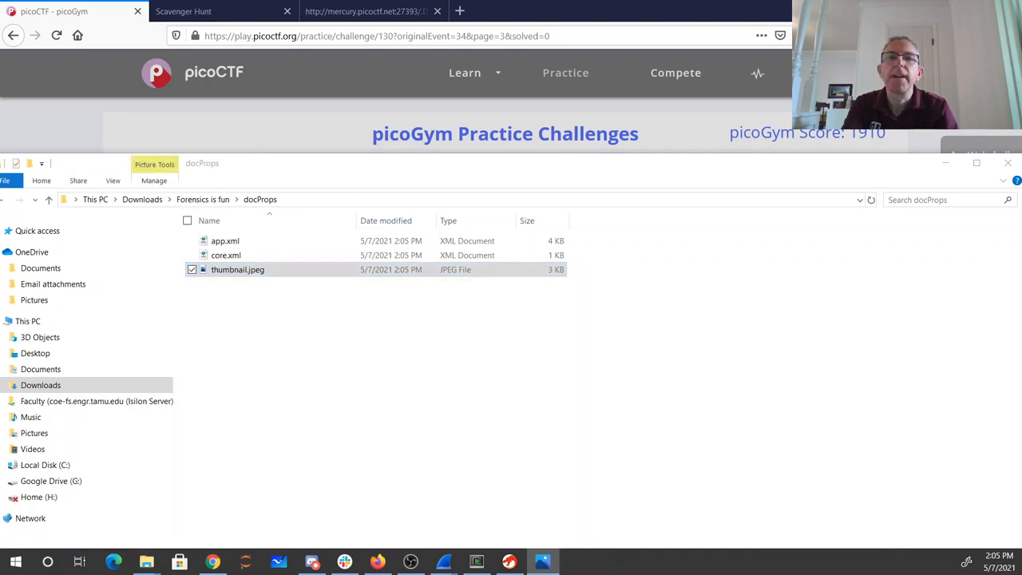
mouse_move(655, 91)
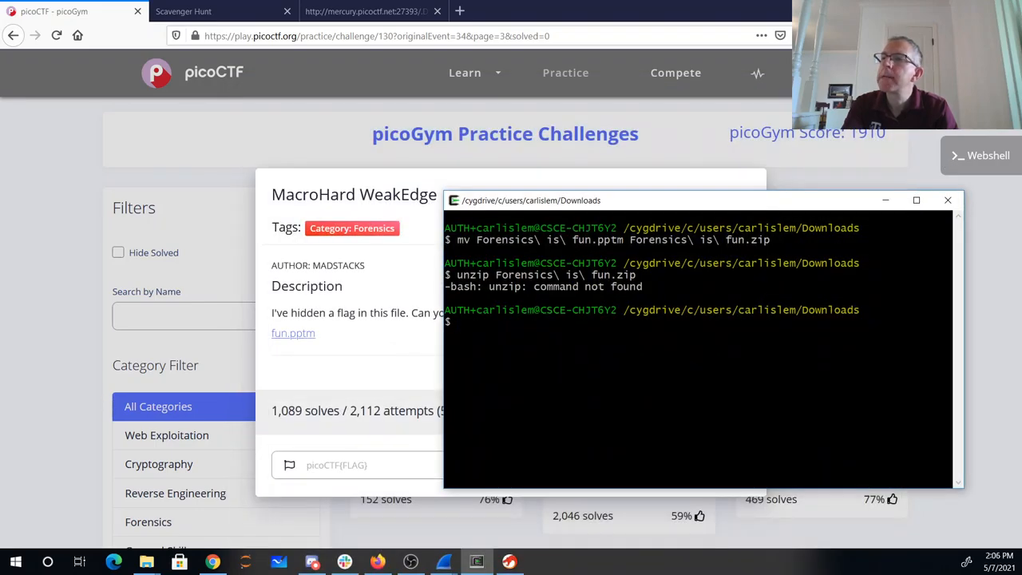
Run ls -alR on 'Forensics is fun' and page through to spot the hidden file under slideMasters
type("ls")
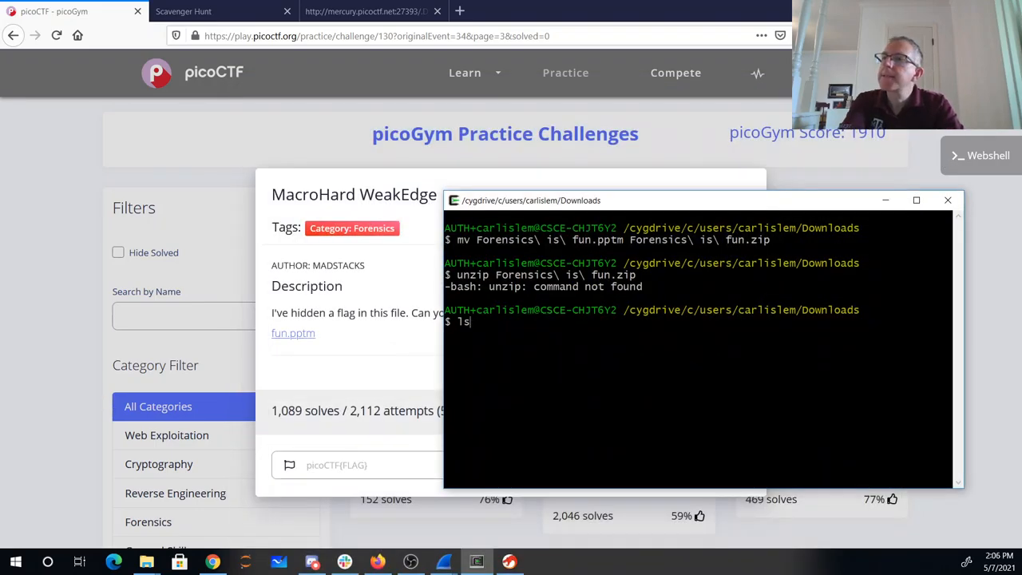
type("-alR")
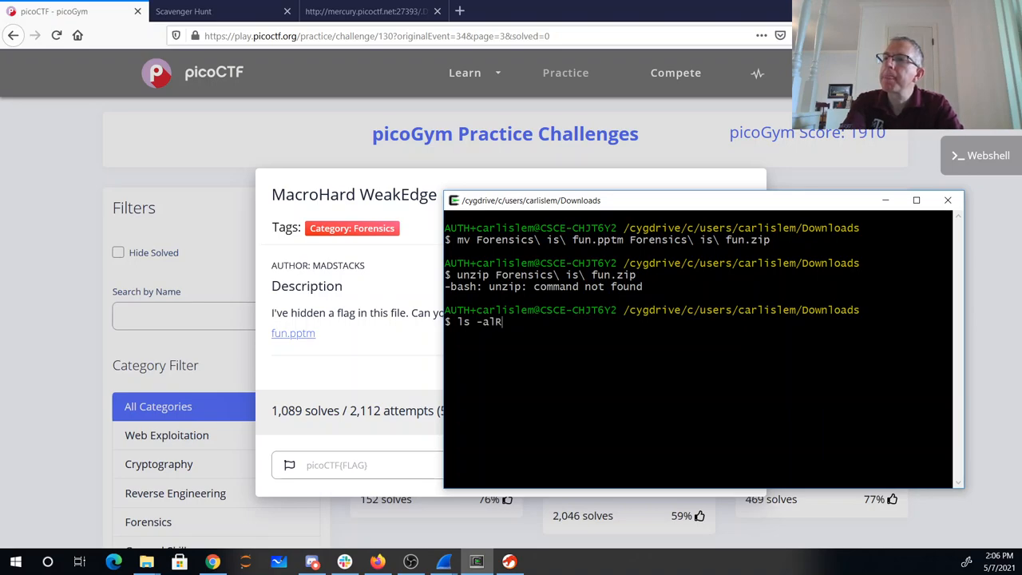
type("Forensics\\ is\\ fun")
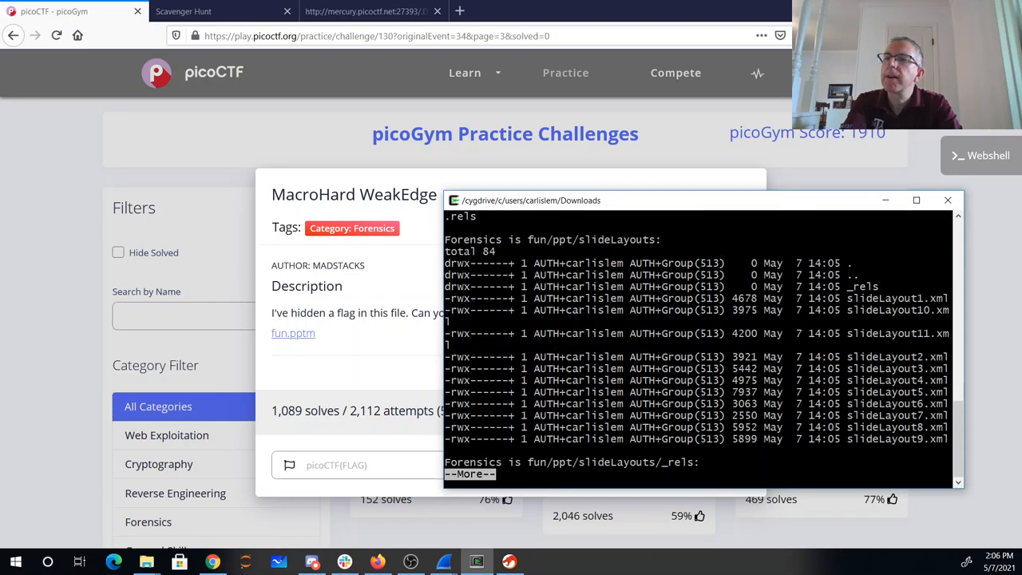
key("space")
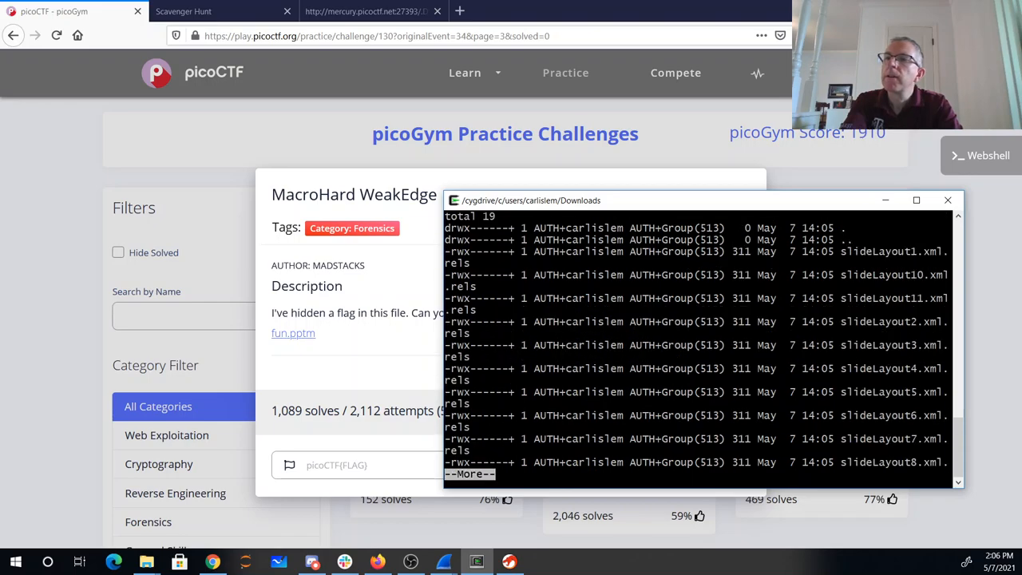
key("space")
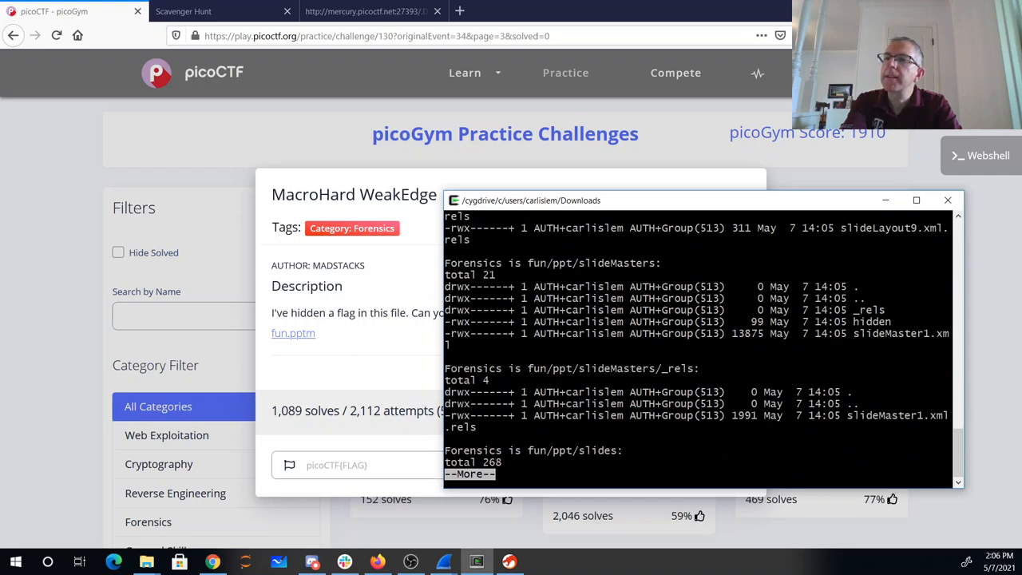
key("space")
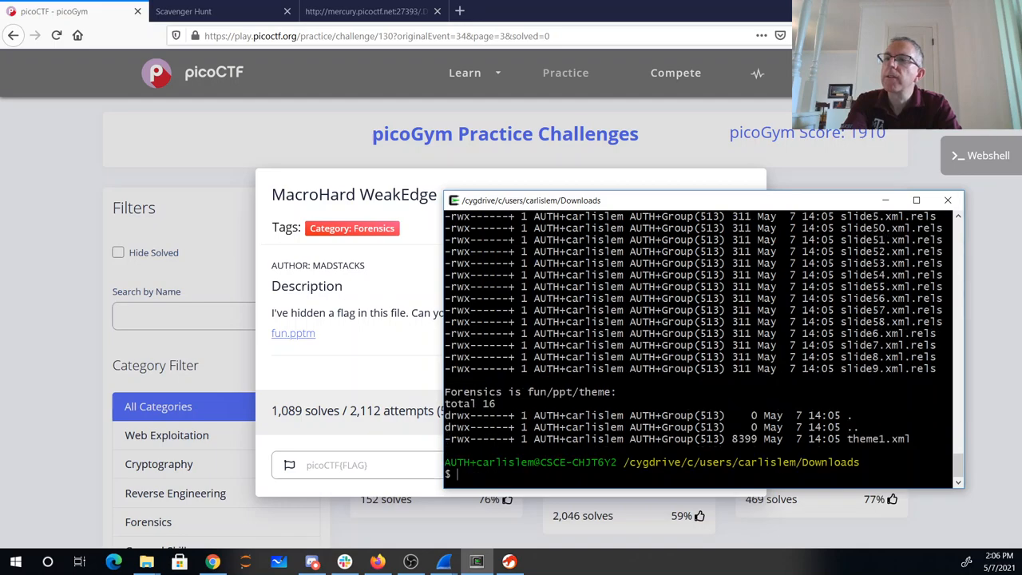
Run grep pico -R * with no matches, then look back through the earlier listing
type("grep")
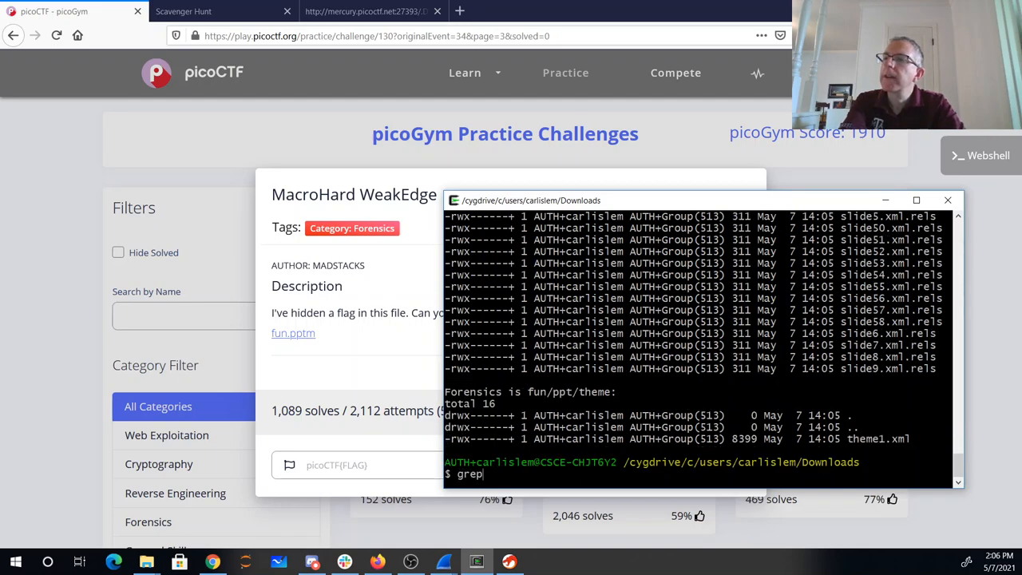
type("pico")
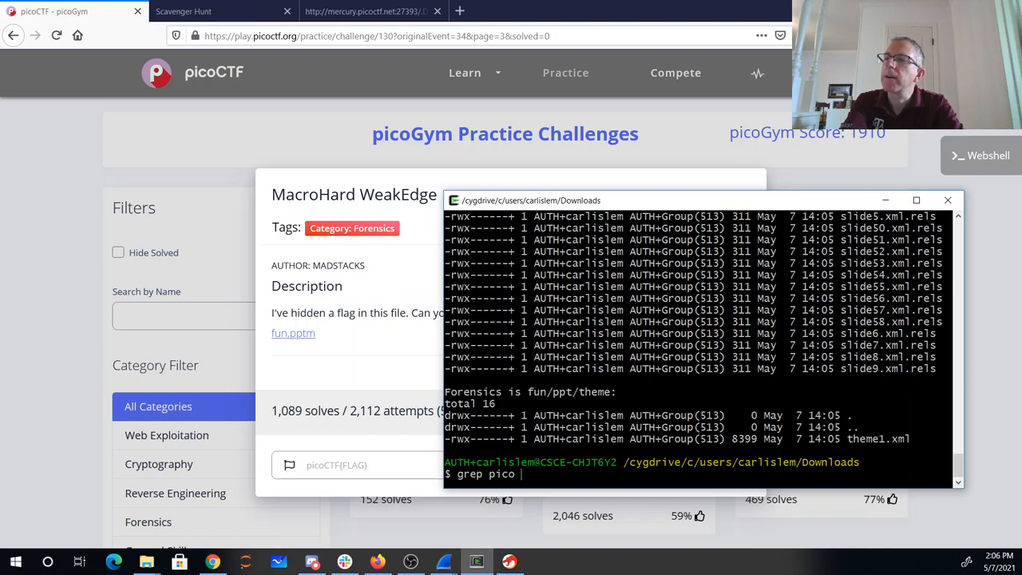
type("-R *")
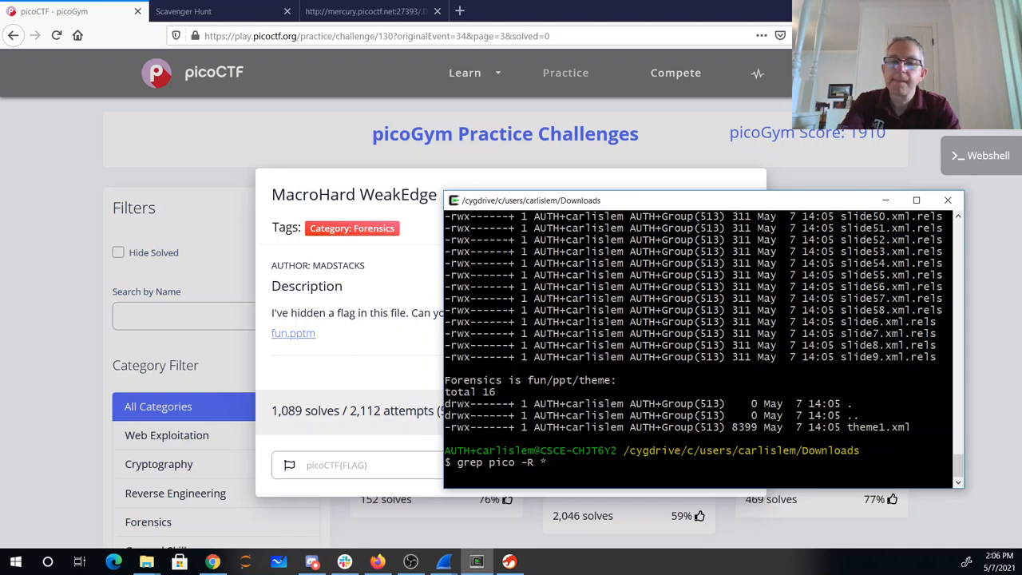
mouse_move(227, 551)
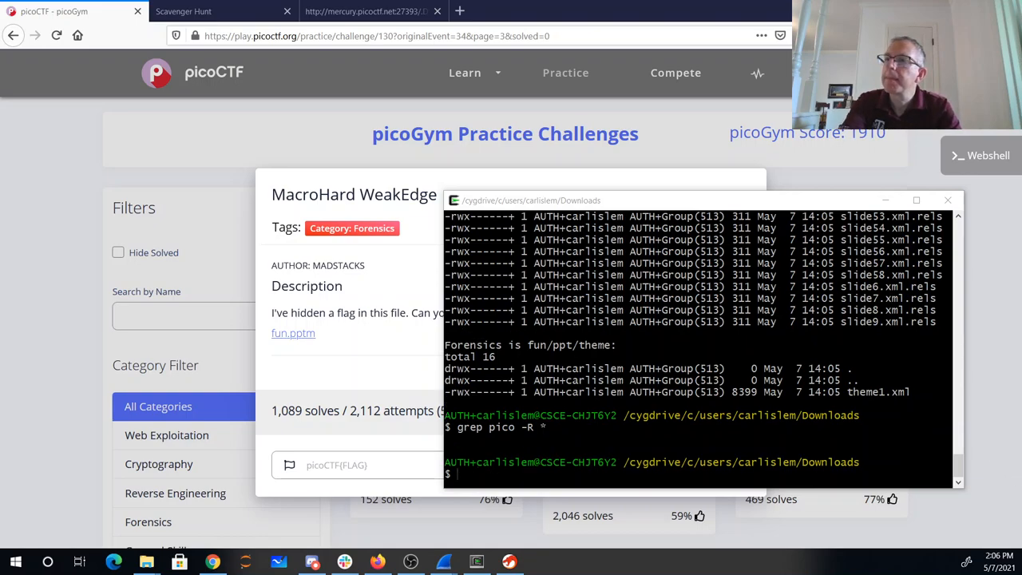
type("grep")
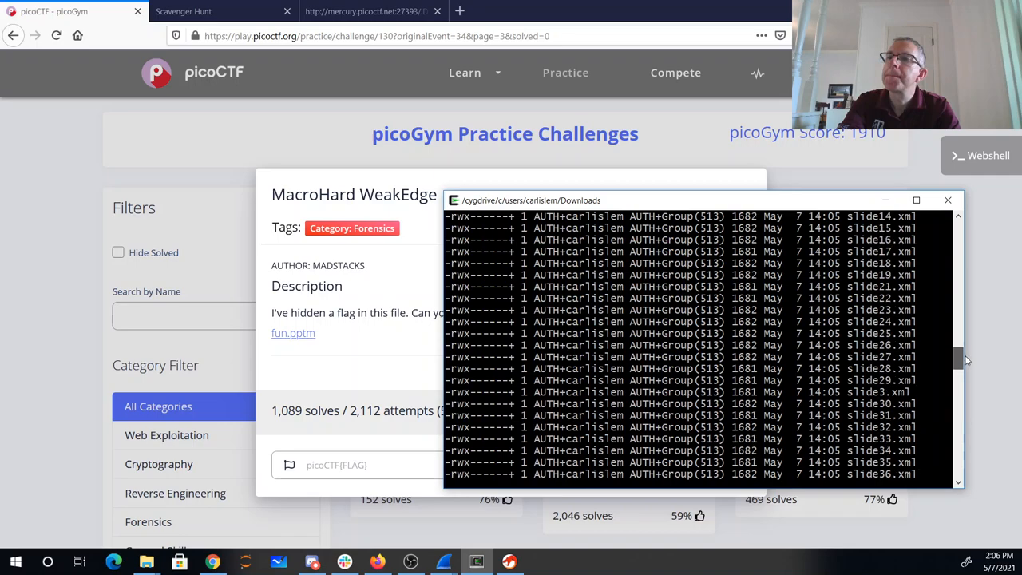
scroll("down", 3)
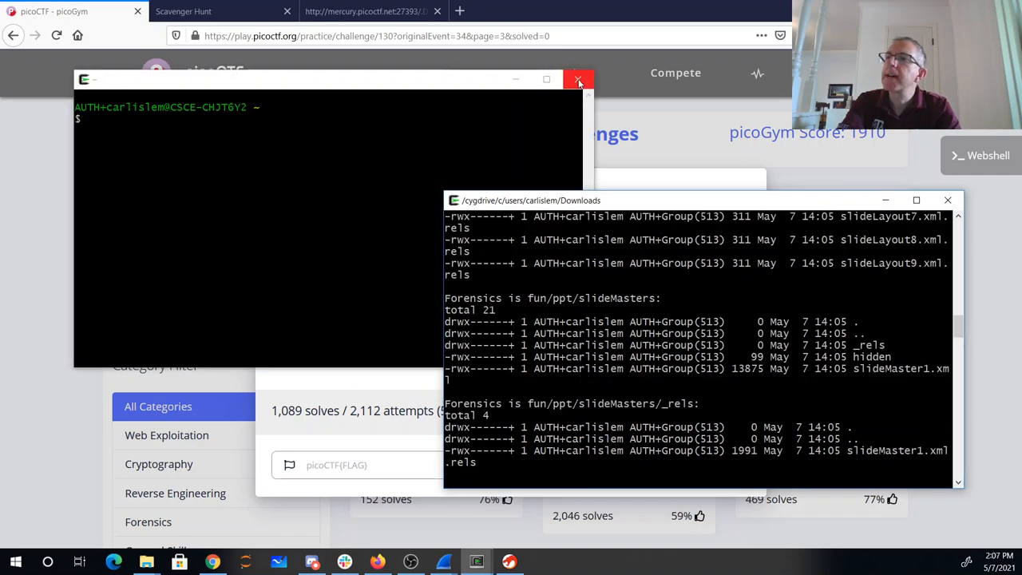
Close the extra terminal window and correct the mistyped ls command
left_click(579, 80)
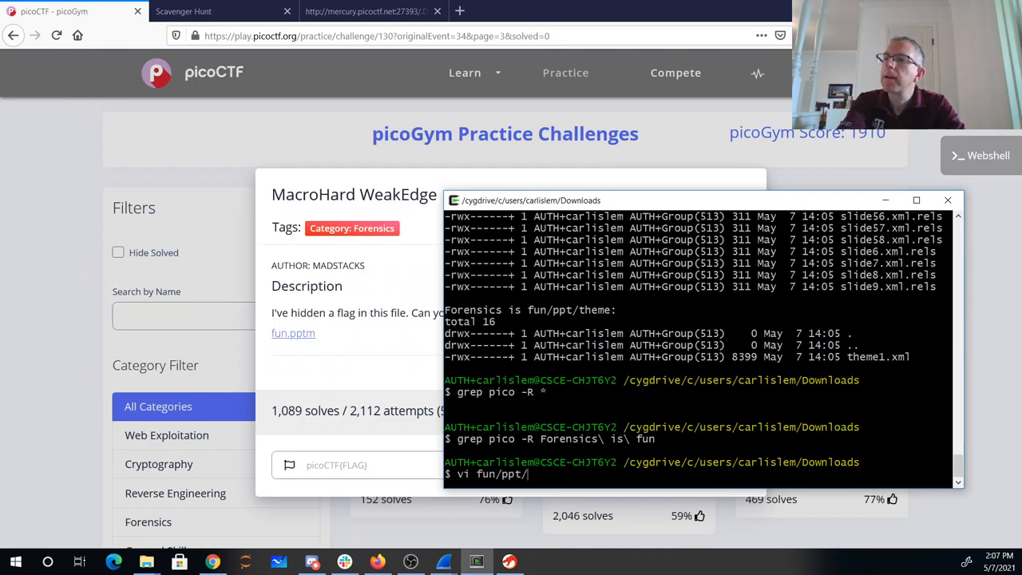
type("S1")
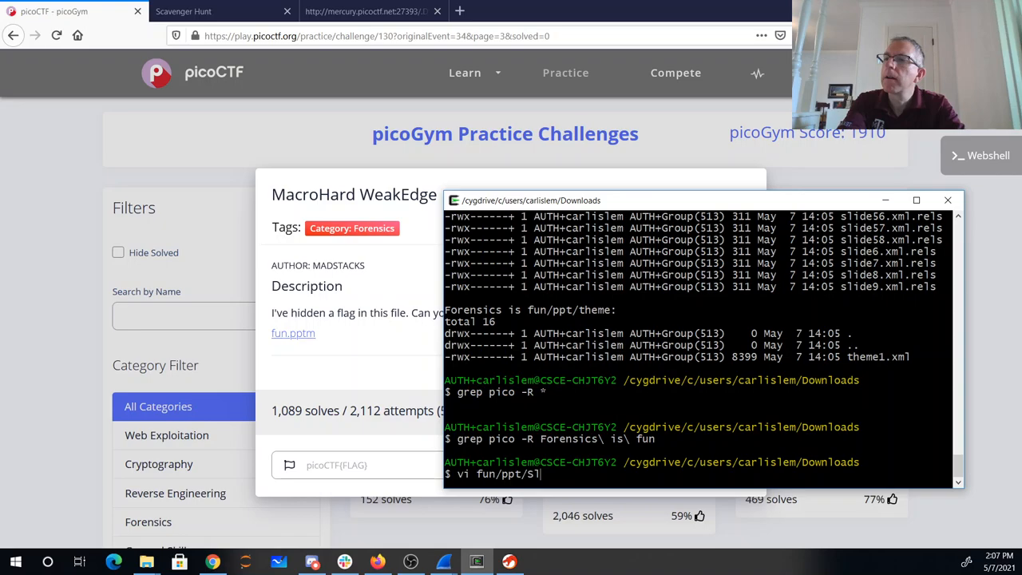
key("Backspace")
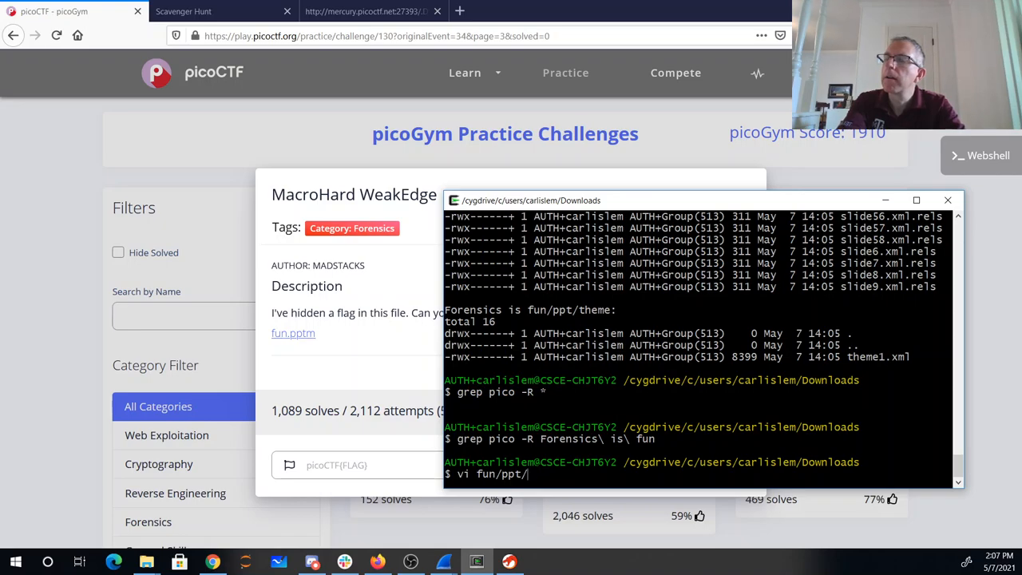
type("s")
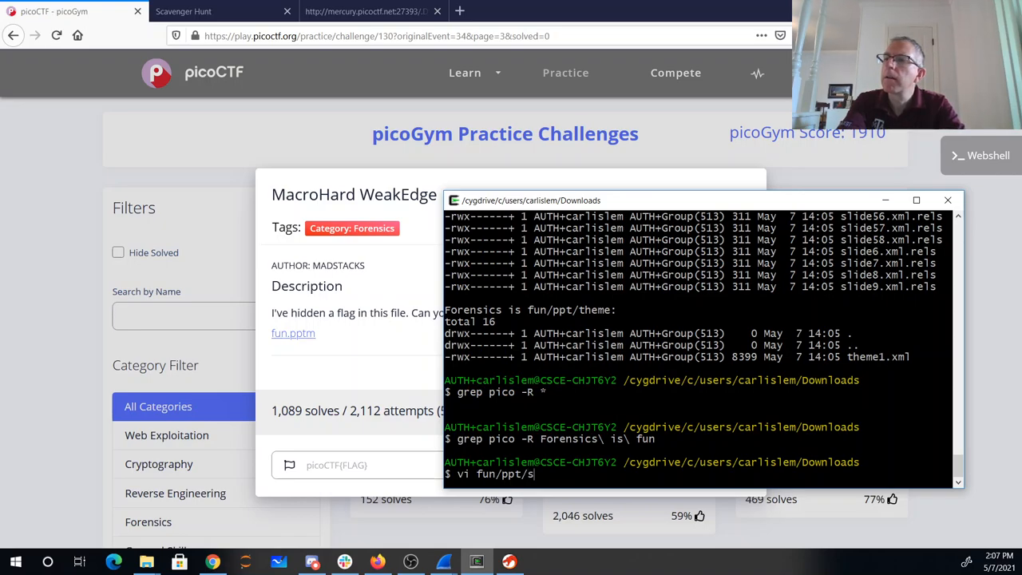
type("l")
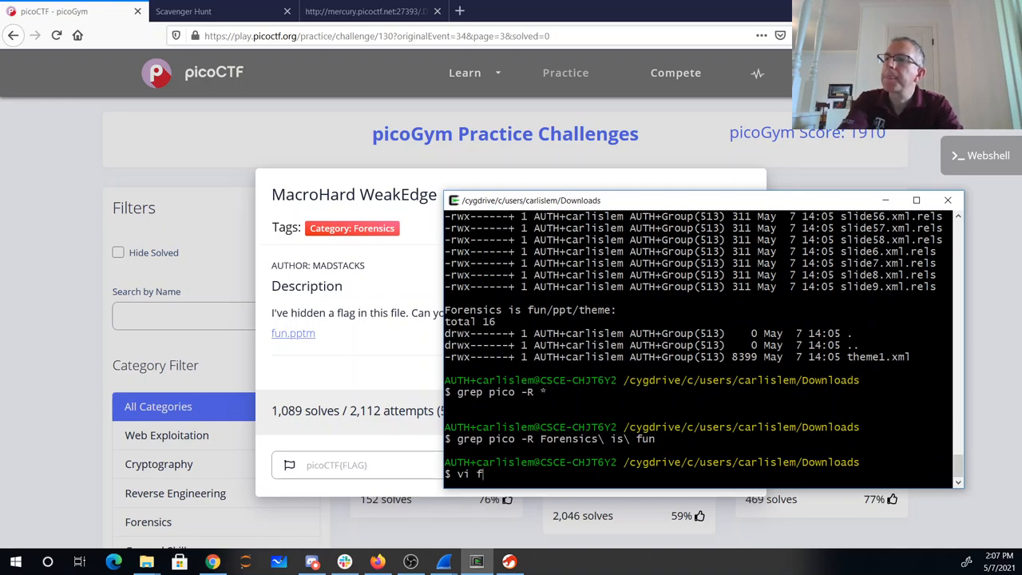
Change into 'Forensics is fun/ppt/slideMasters' via tab completion and start vi on hidden
type("Forensics\\ is\\ fun/")
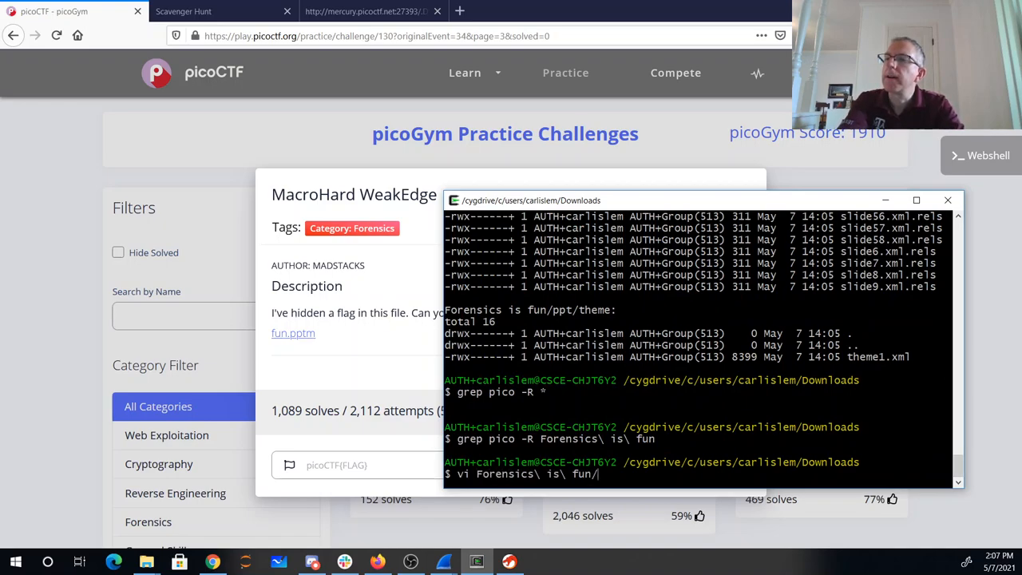
type("fun/pt")
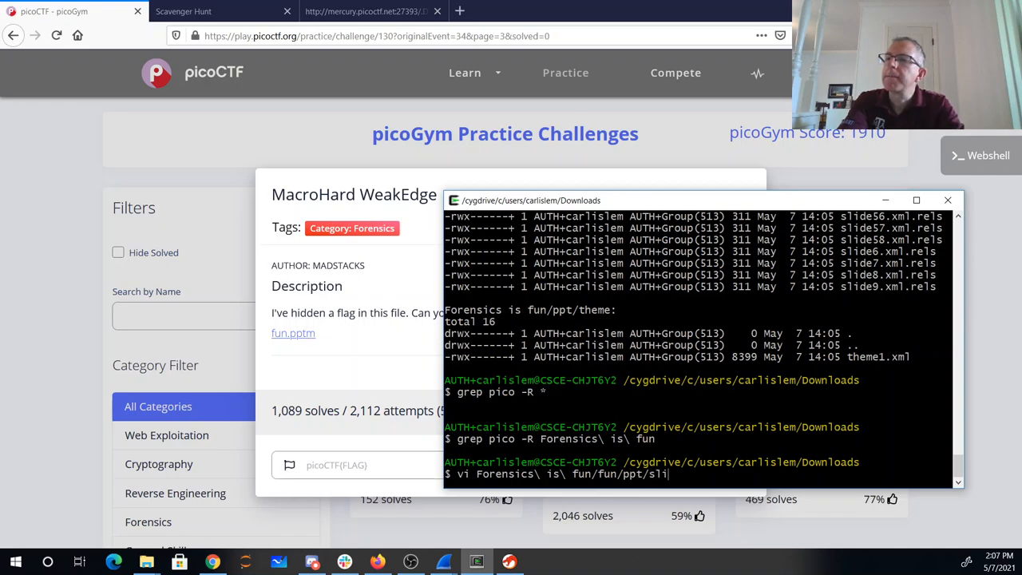
key("BackSpace")
type("cd")
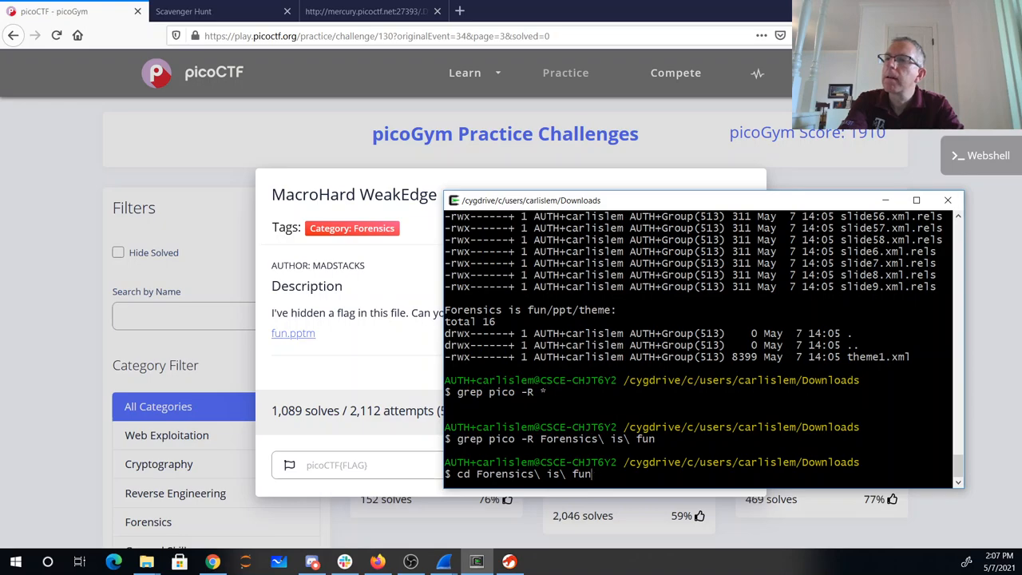
type("/ppt/slideMasters/")
type("ls")
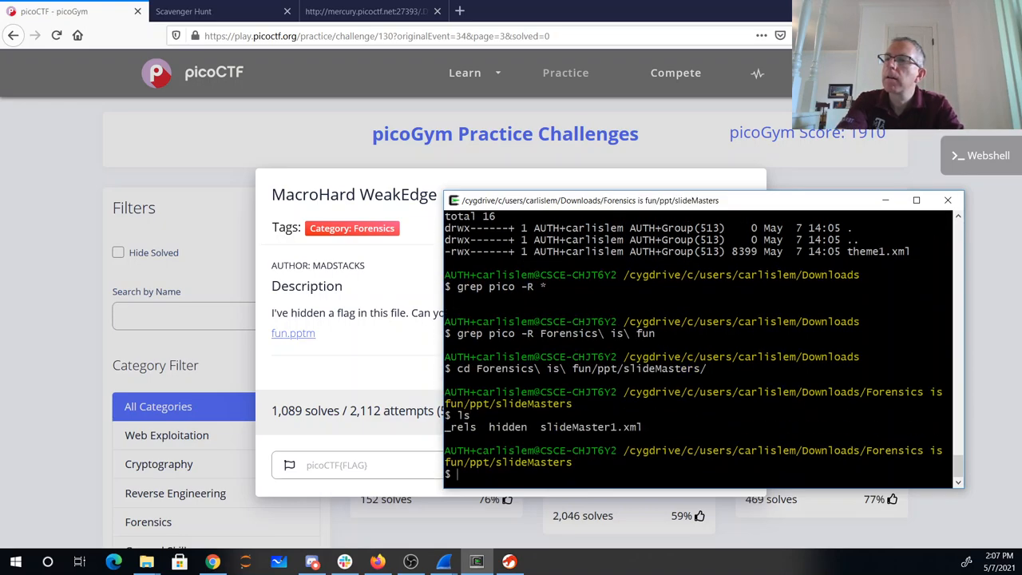
type("vi hidden")
type(":s/ /")
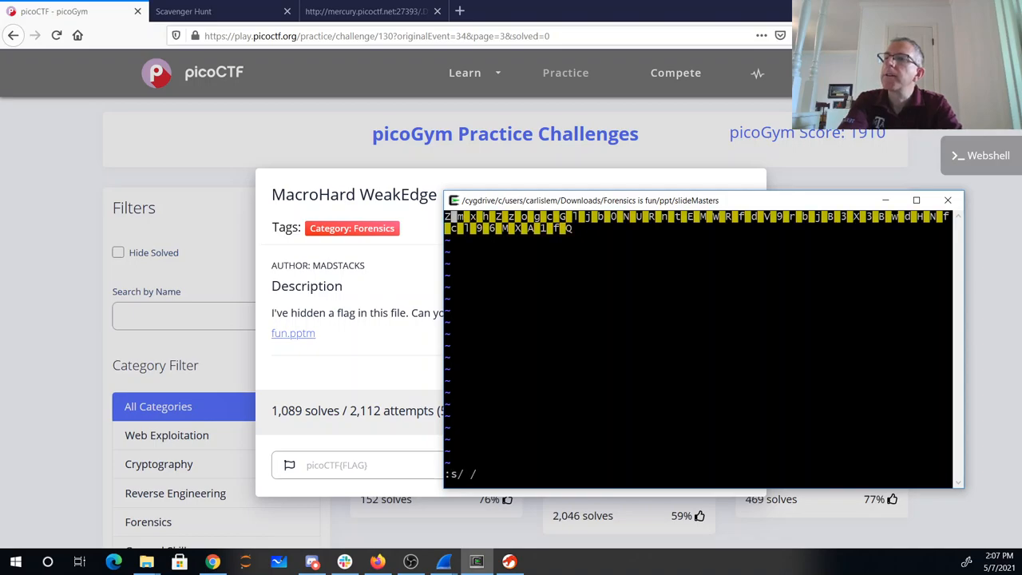
Decode the hidden file's base64 text on base64decode.org, revealing picoCTF{D1d_u_kn0w_ppts_r_z1p5}
key("Return")
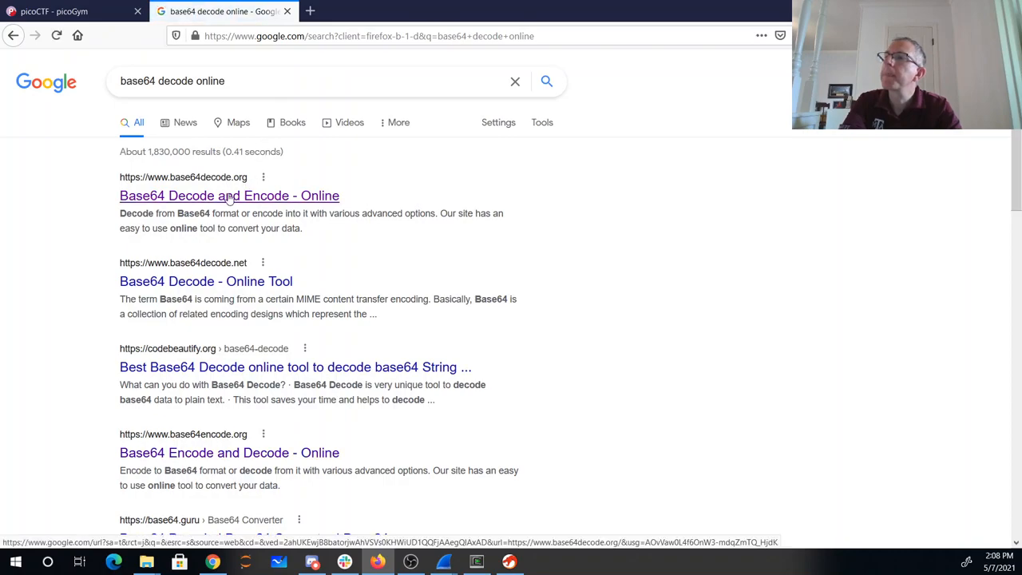
left_click(230, 195)
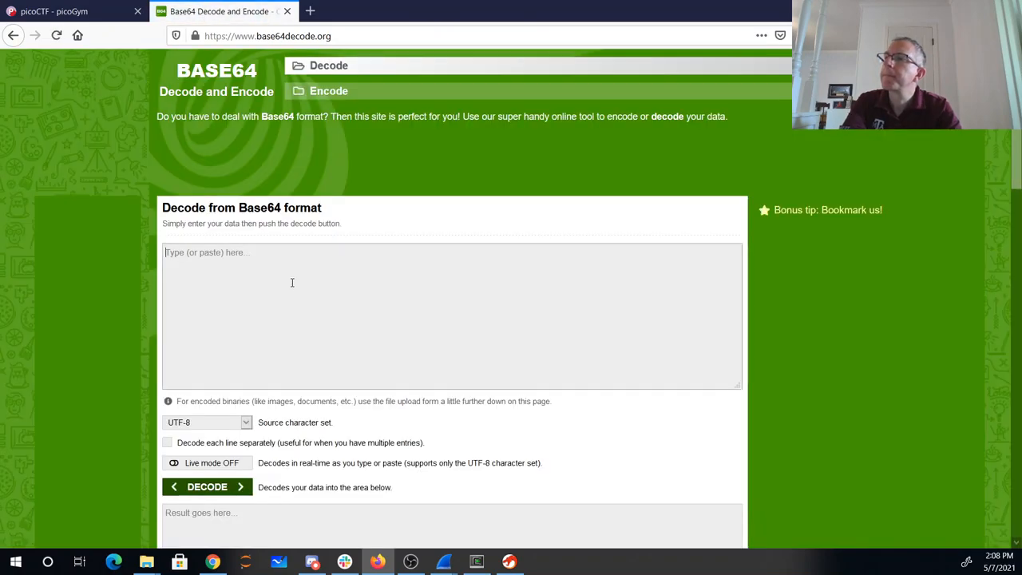
left_click(207, 485)
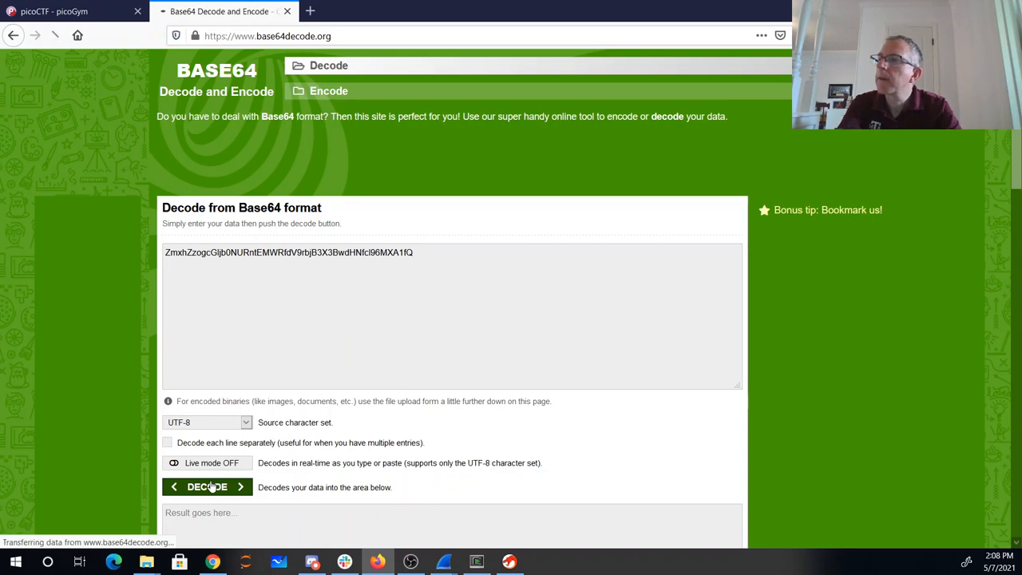
left_click(208, 487)
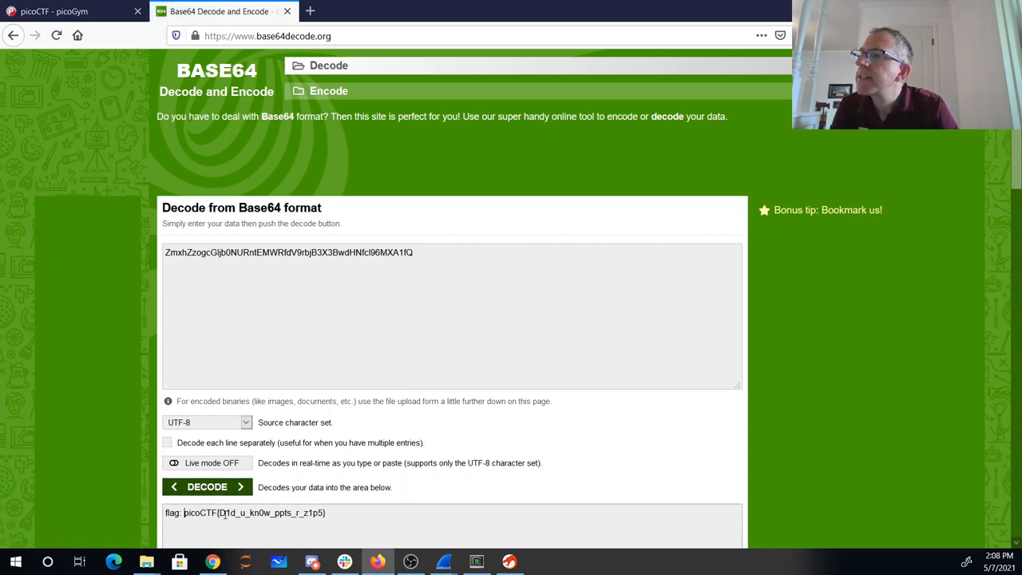